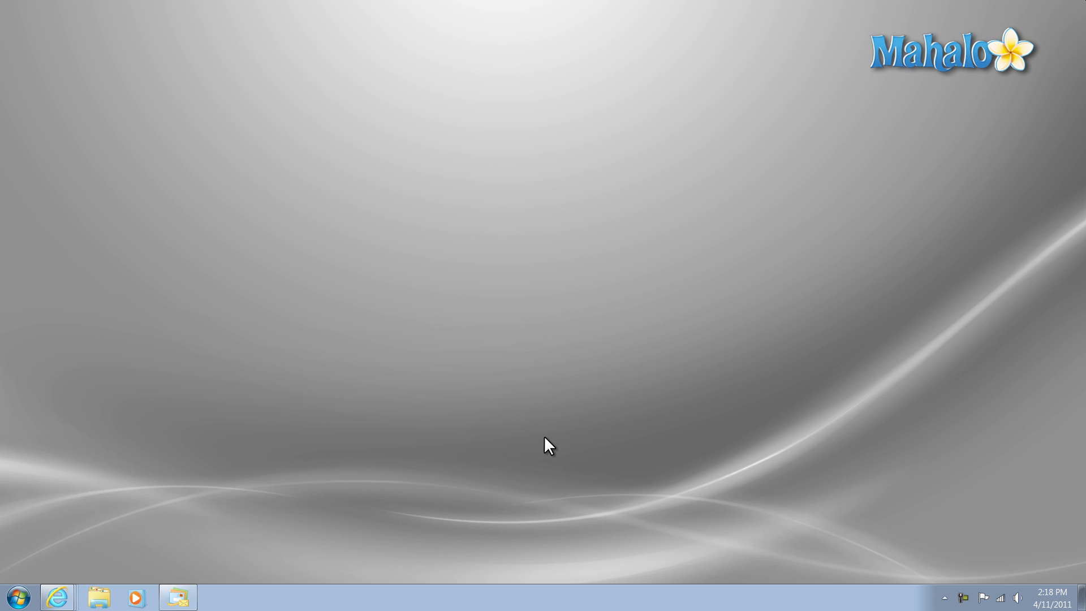
mouse_move(544, 430)
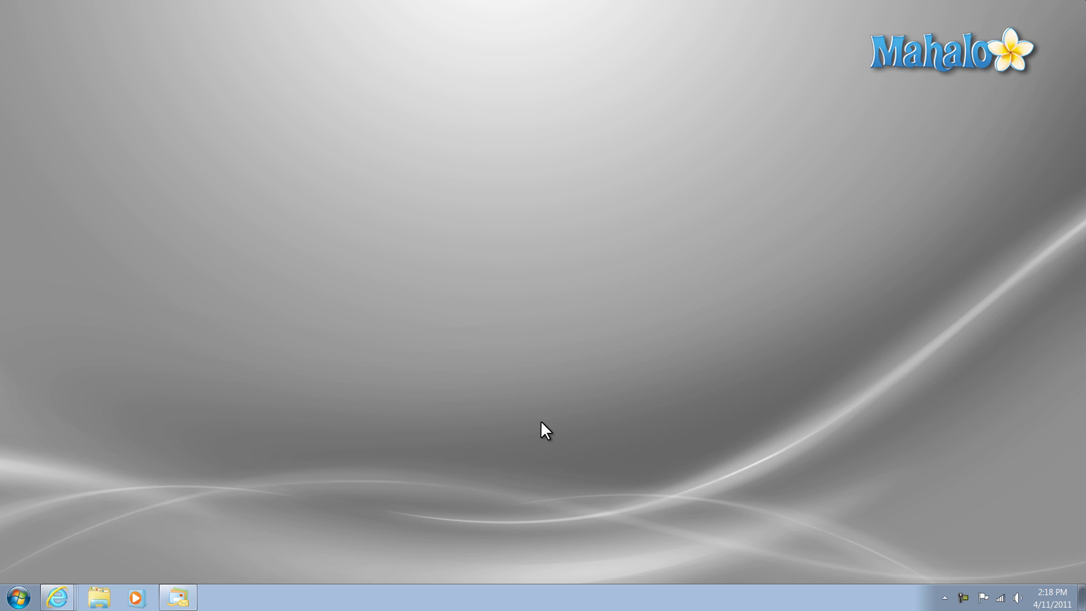
mouse_move(73, 502)
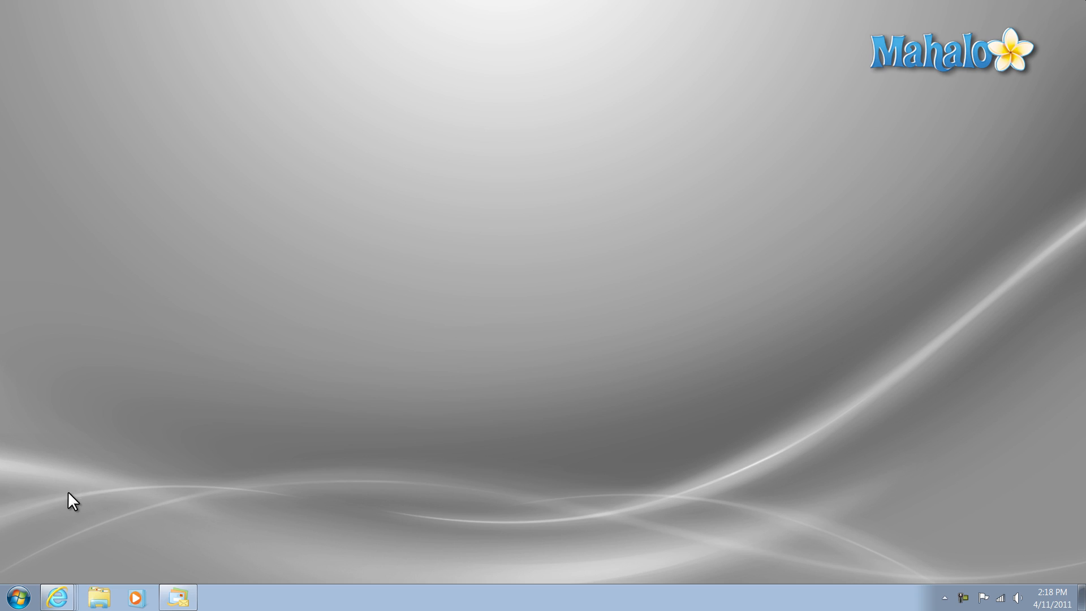
Launch Windows Live Mail from the Start menu's All Programs list
left_click(18, 596)
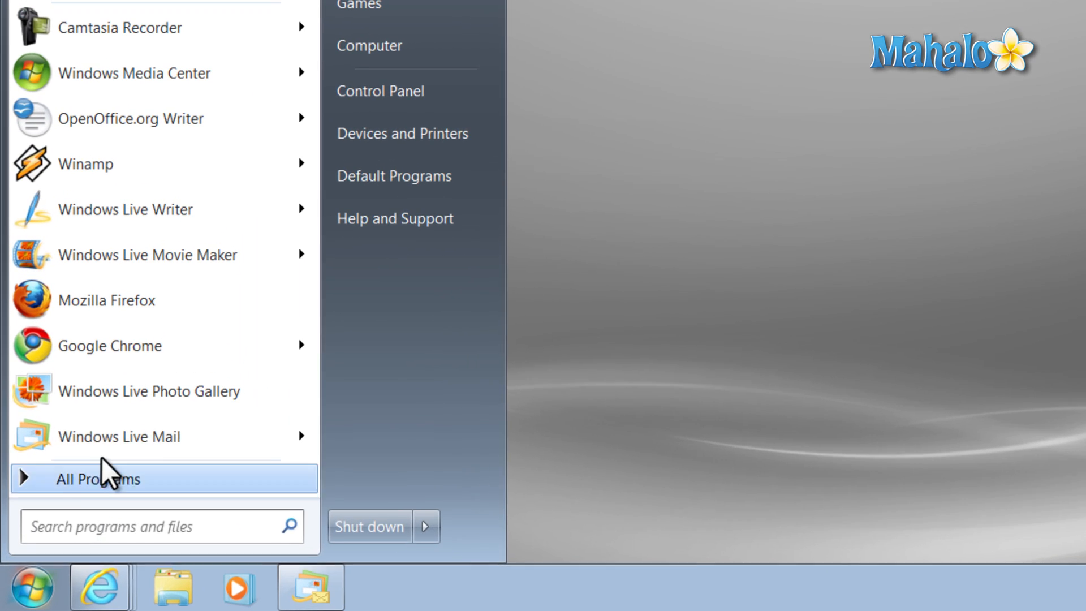
left_click(98, 478)
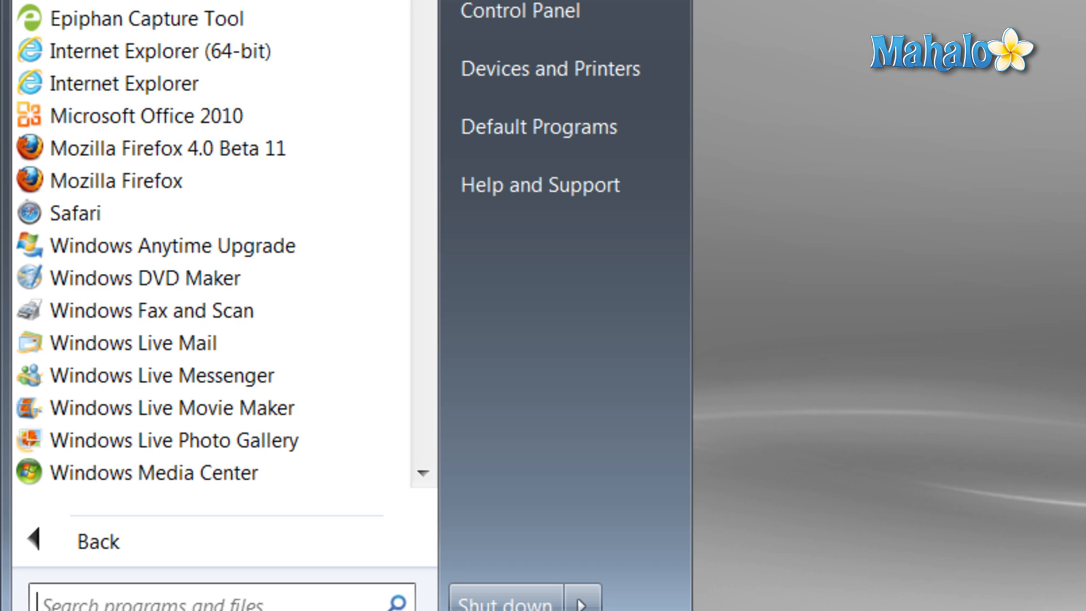
left_click(132, 343)
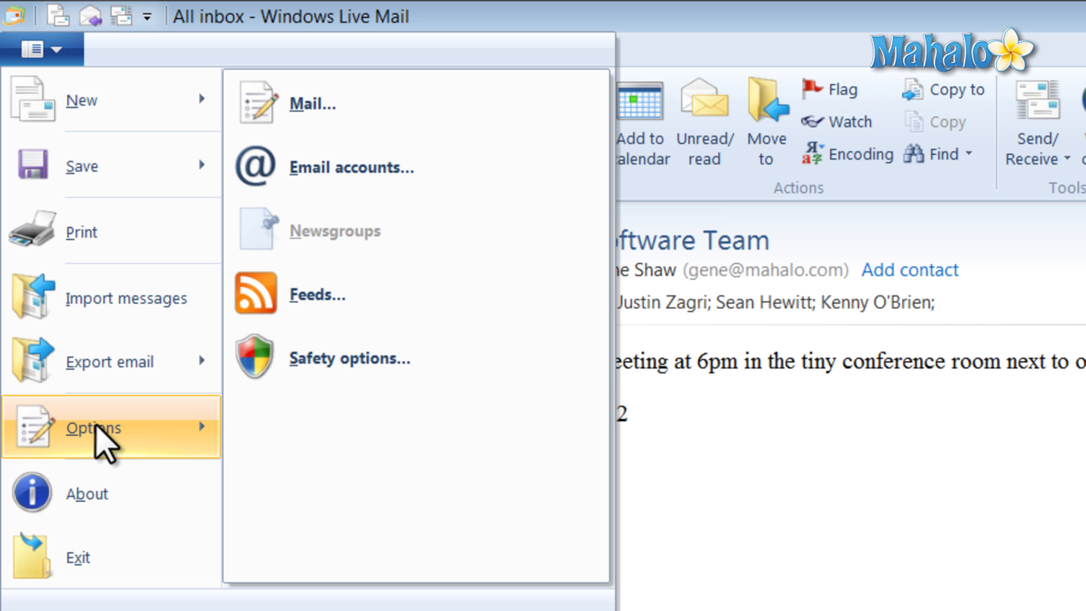
mouse_move(416, 166)
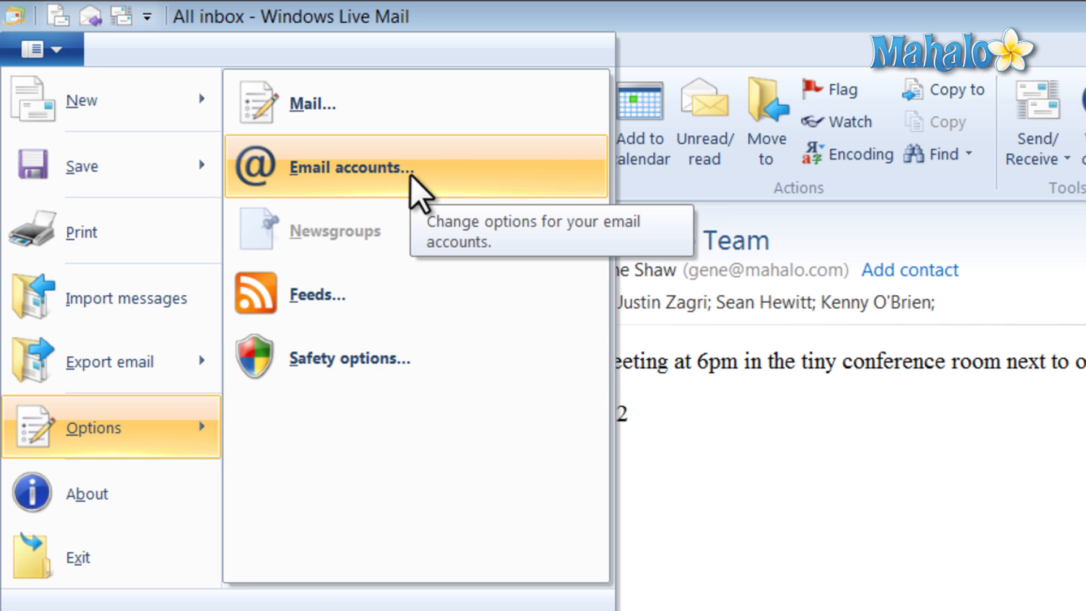
Remove the Mahalo account from the email accounts list and close the dialog
left_click(352, 167)
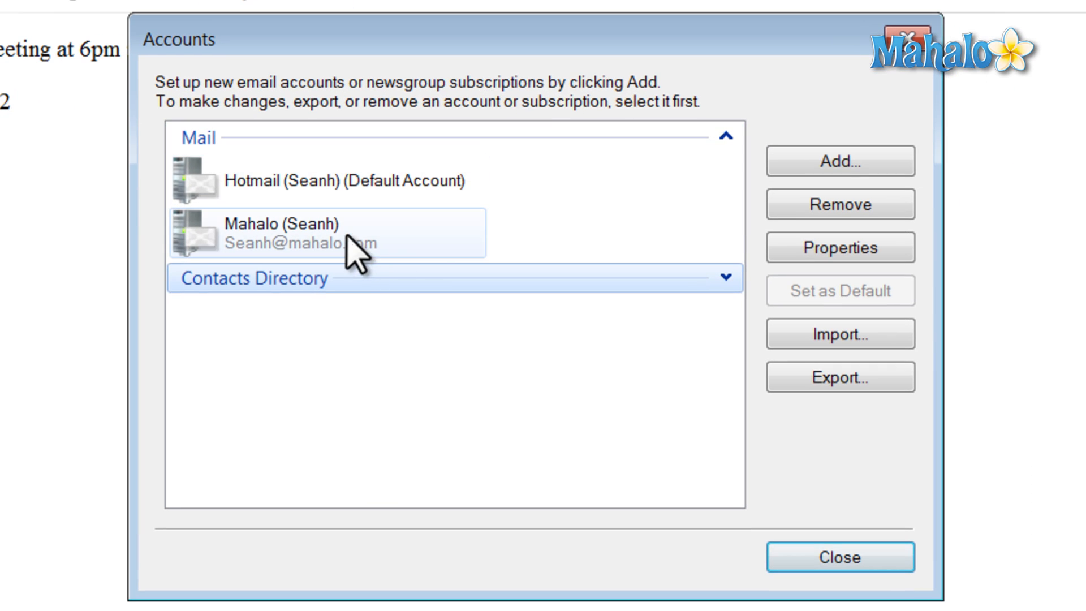
left_click(839, 204)
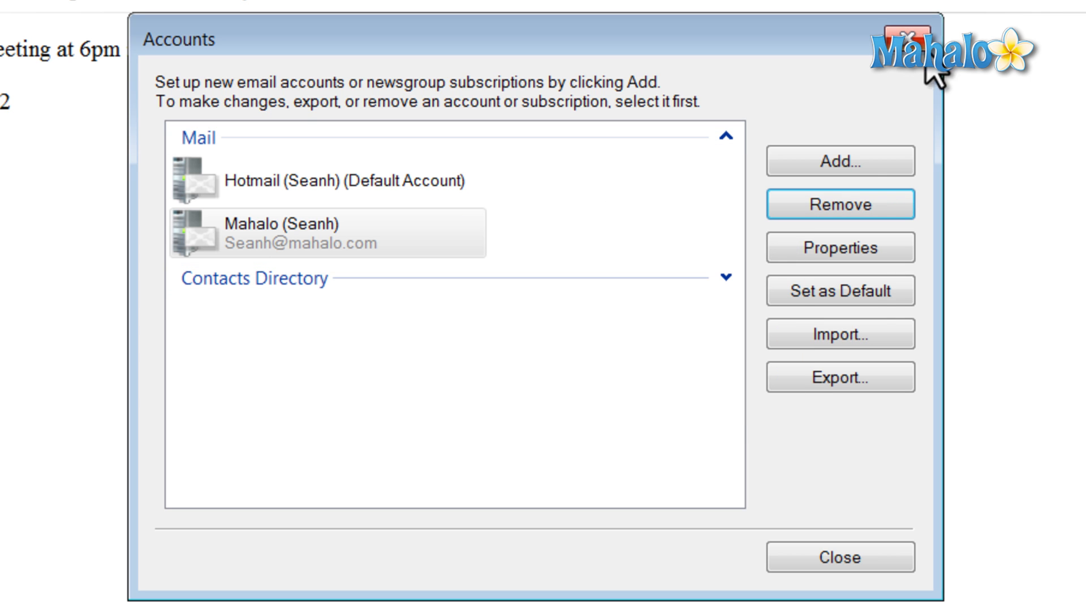
left_click(839, 204)
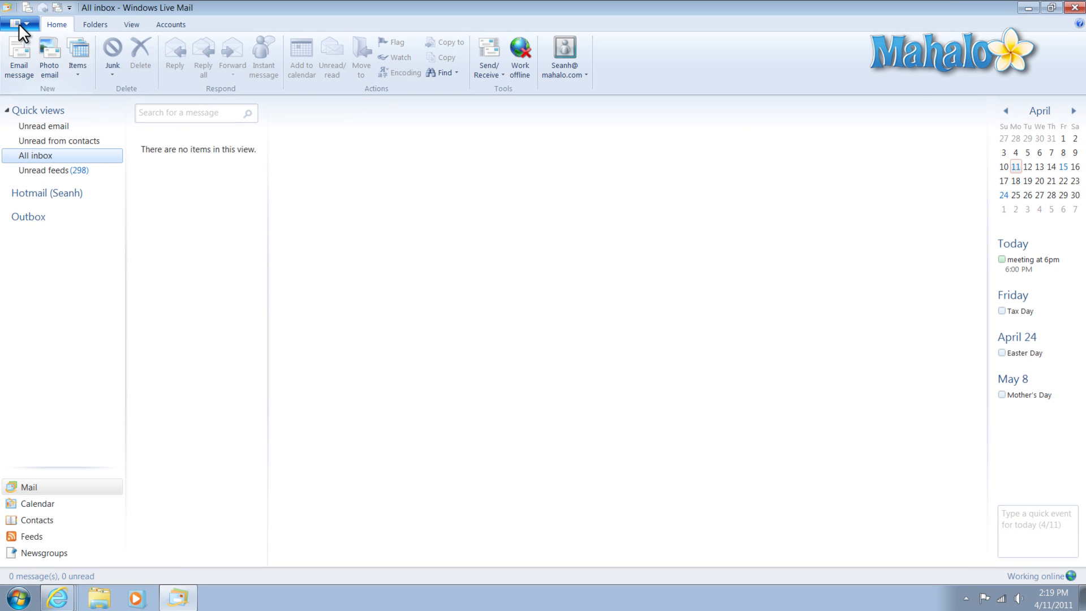
Start adding a new email account from the Email accounts options
left_click(21, 24)
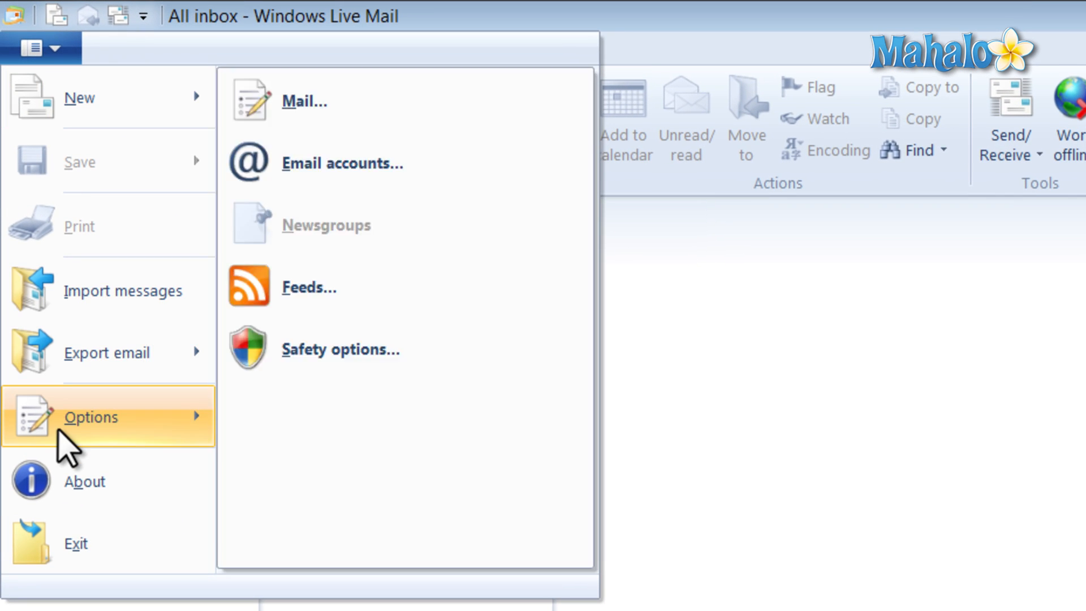
left_click(342, 163)
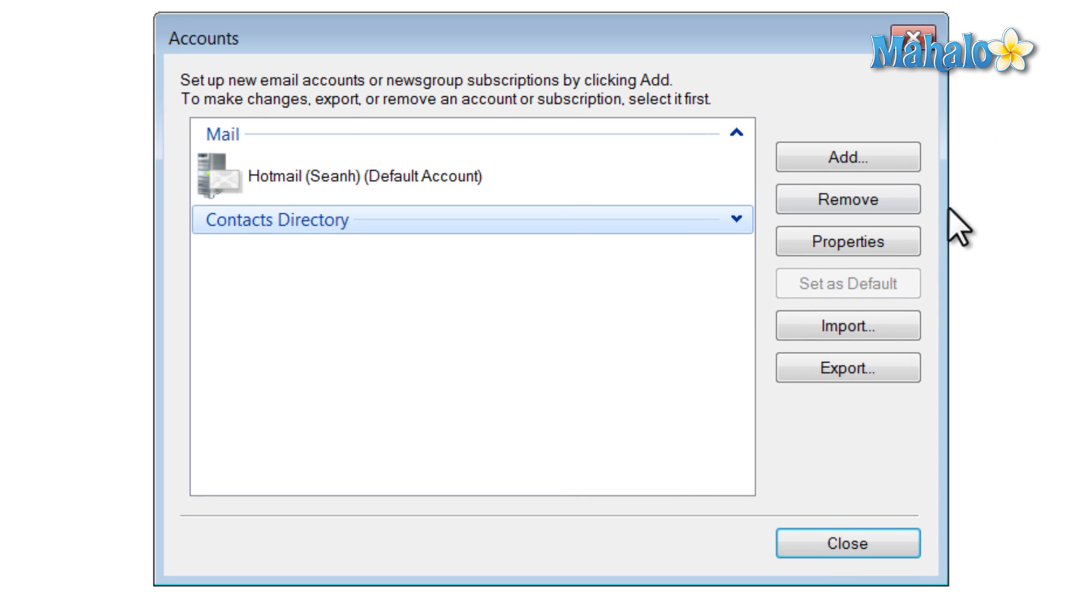
left_click(846, 158)
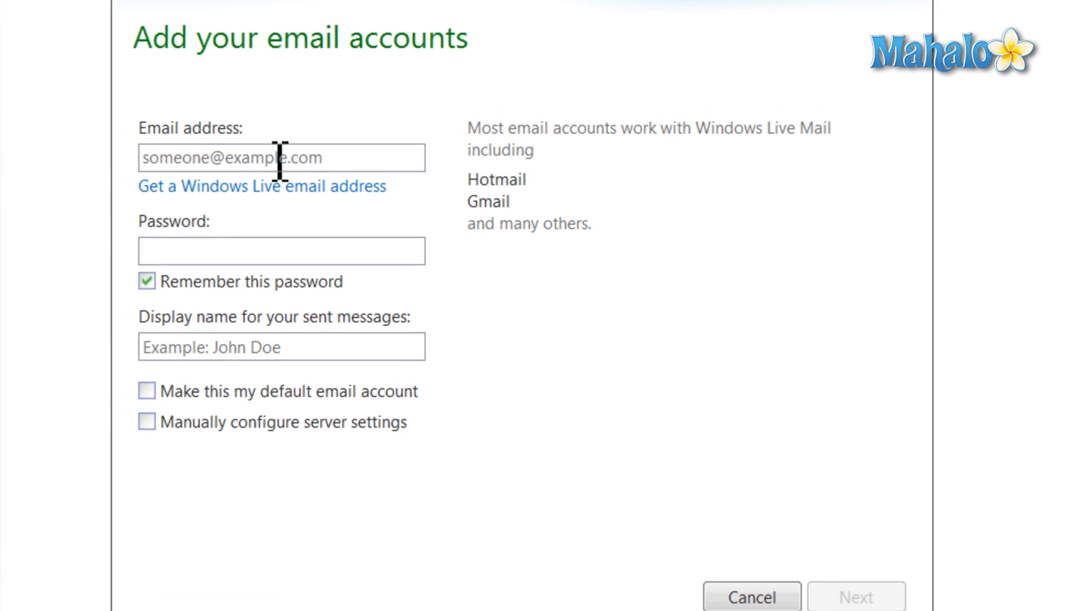
left_click(281, 157)
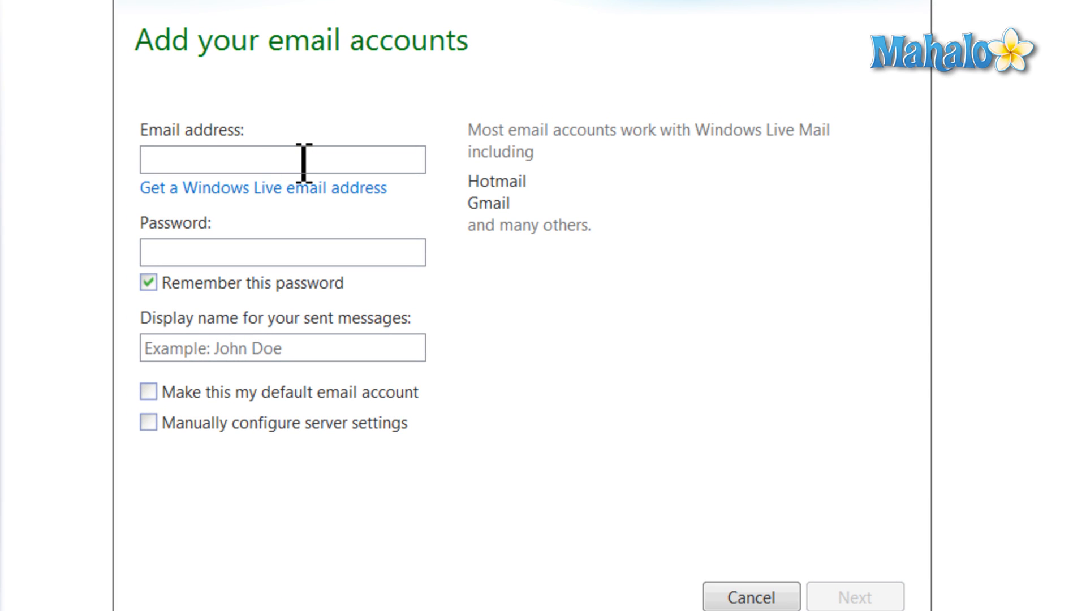
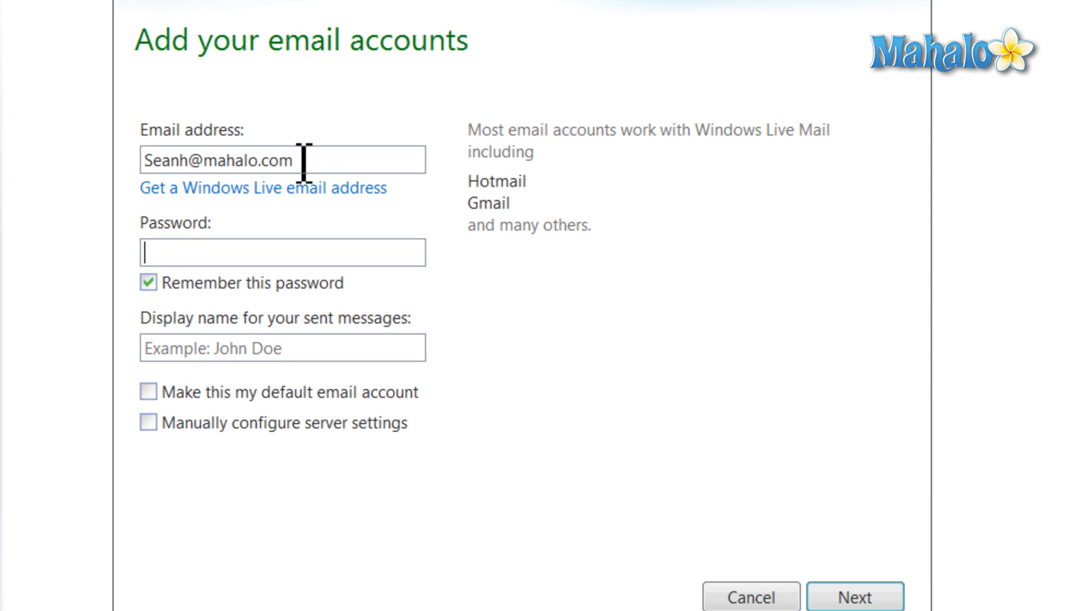
type("password")
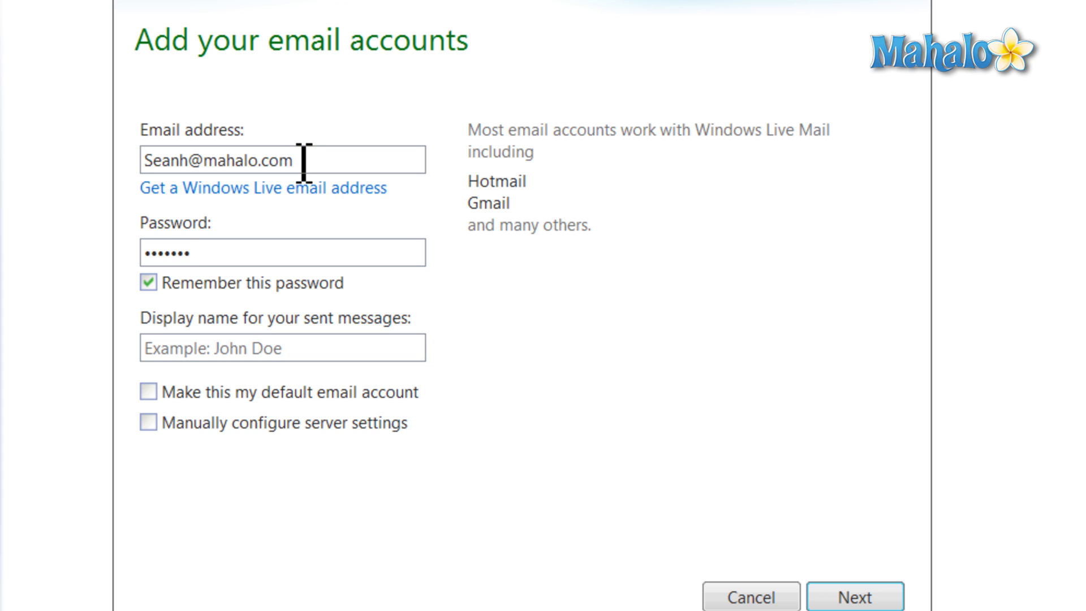
left_click(281, 346)
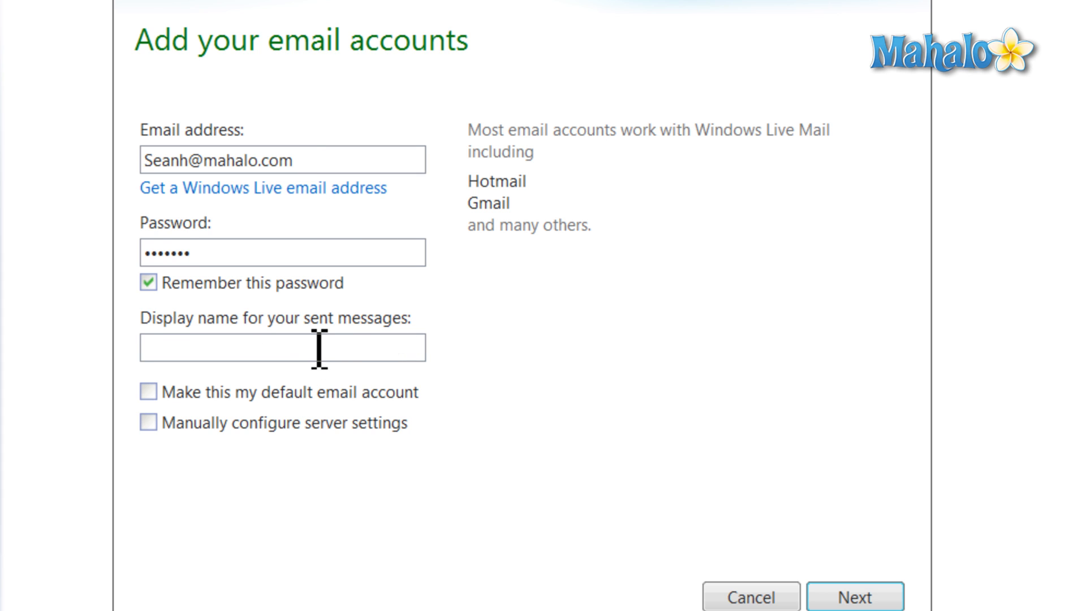
type("Sean")
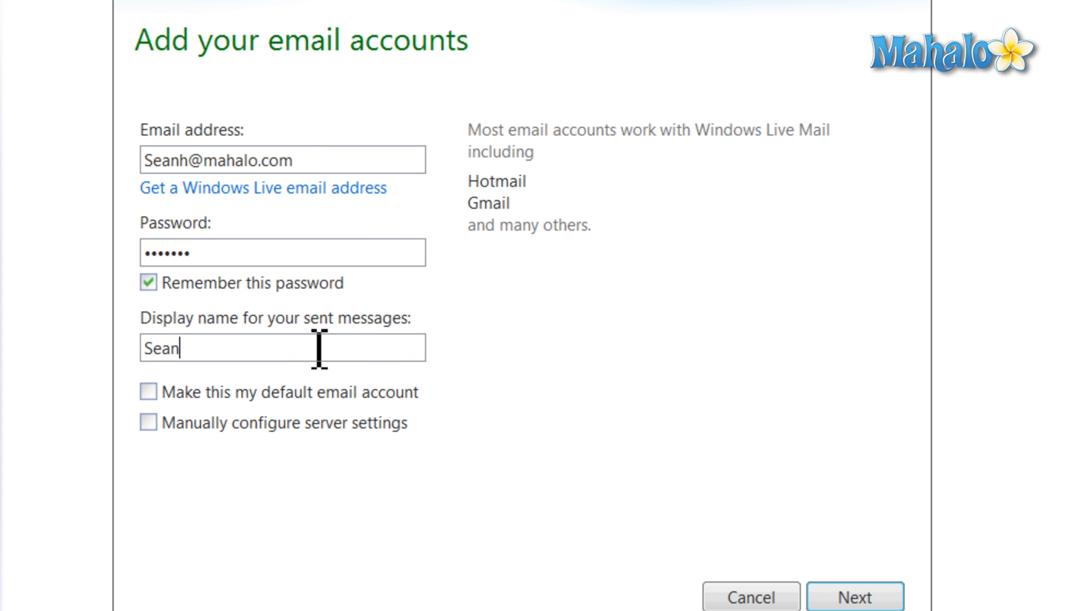
left_click(855, 597)
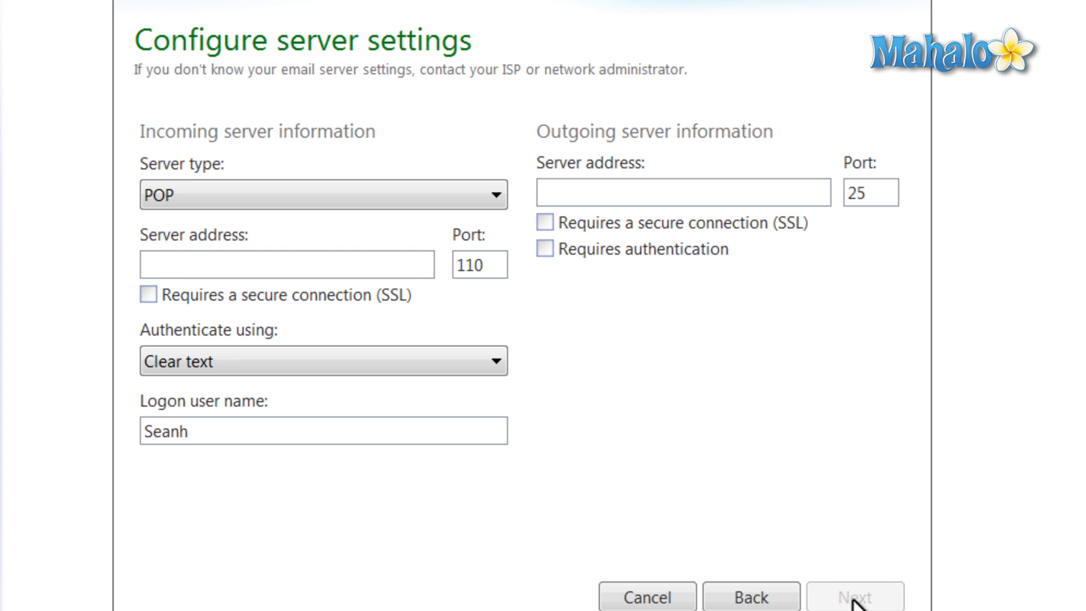
Switch the incoming server type from POP to IMAP (port 143)
left_click(322, 194)
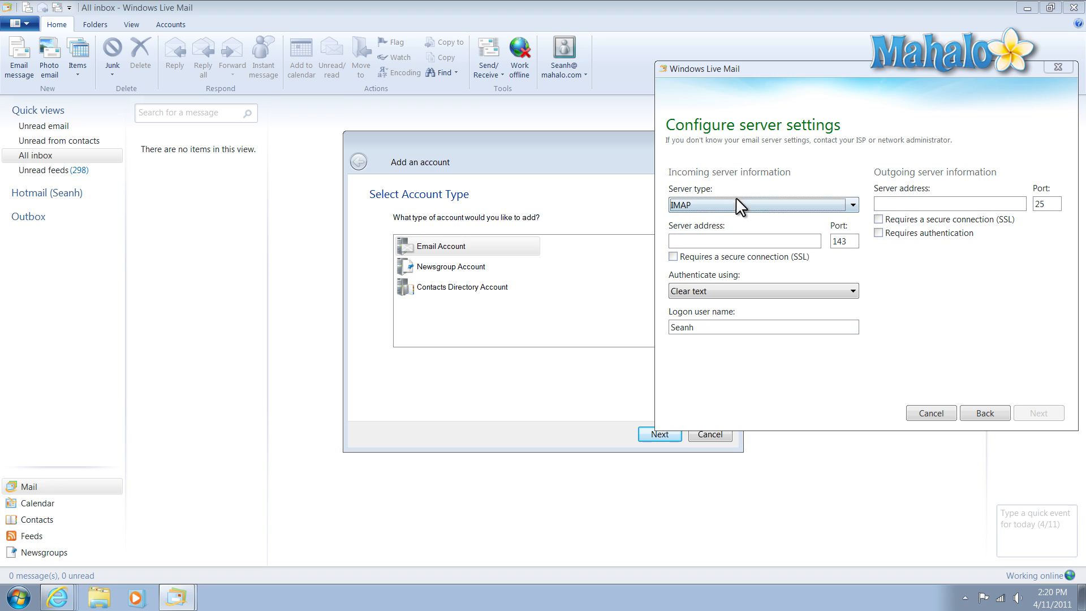
mouse_move(740, 183)
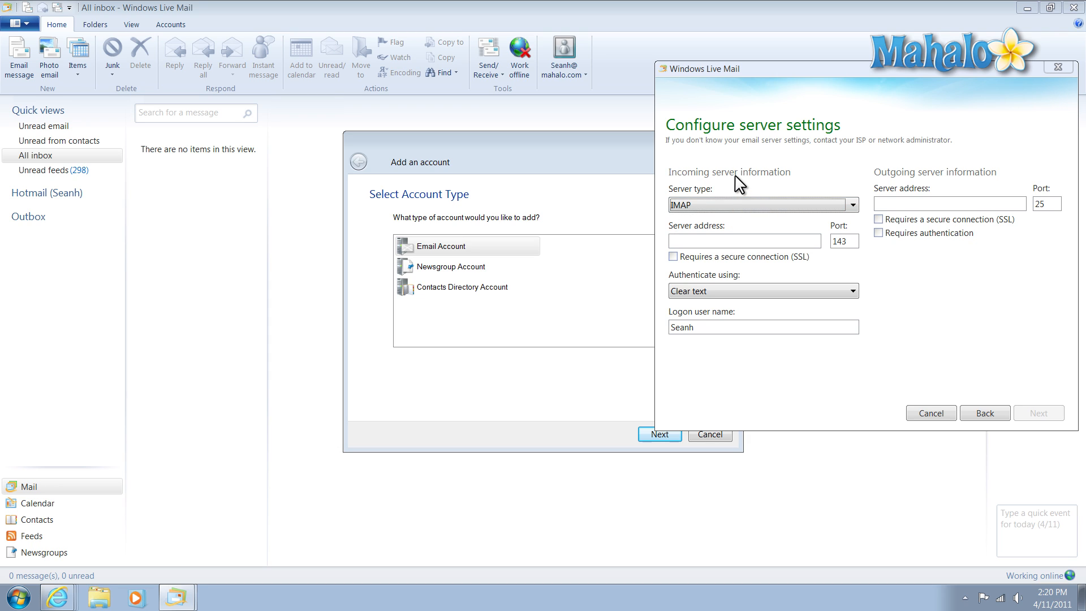
mouse_move(710, 169)
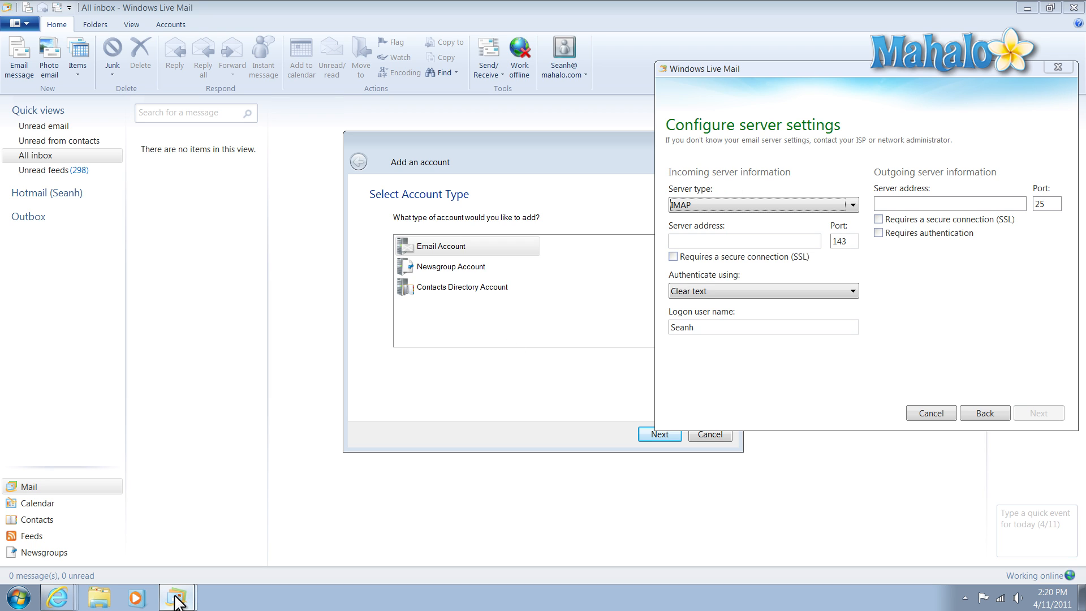
left_click(56, 597)
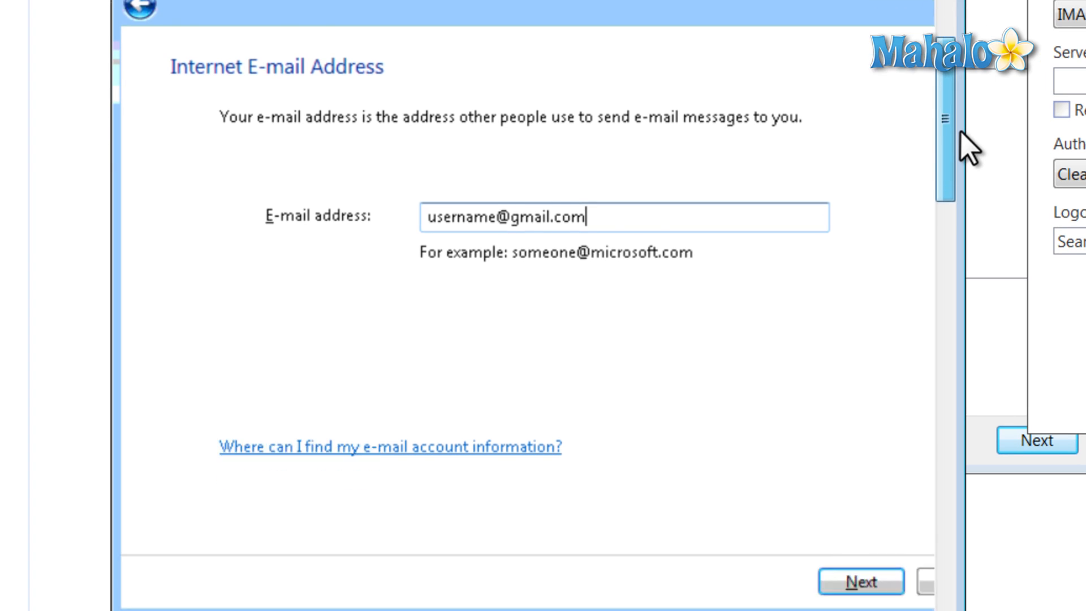
left_click(861, 581)
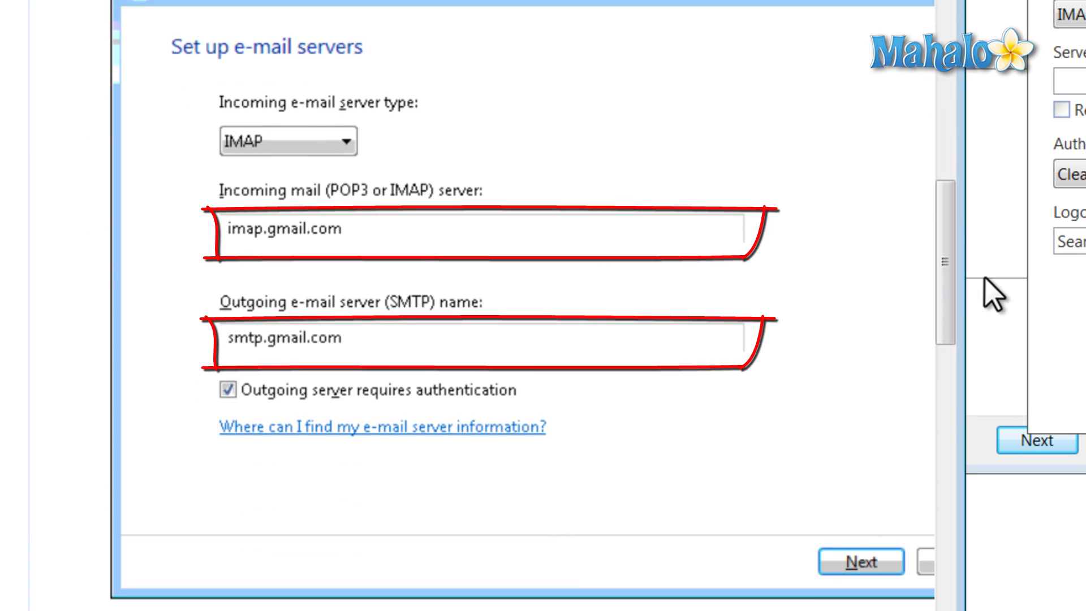
mouse_move(932, 204)
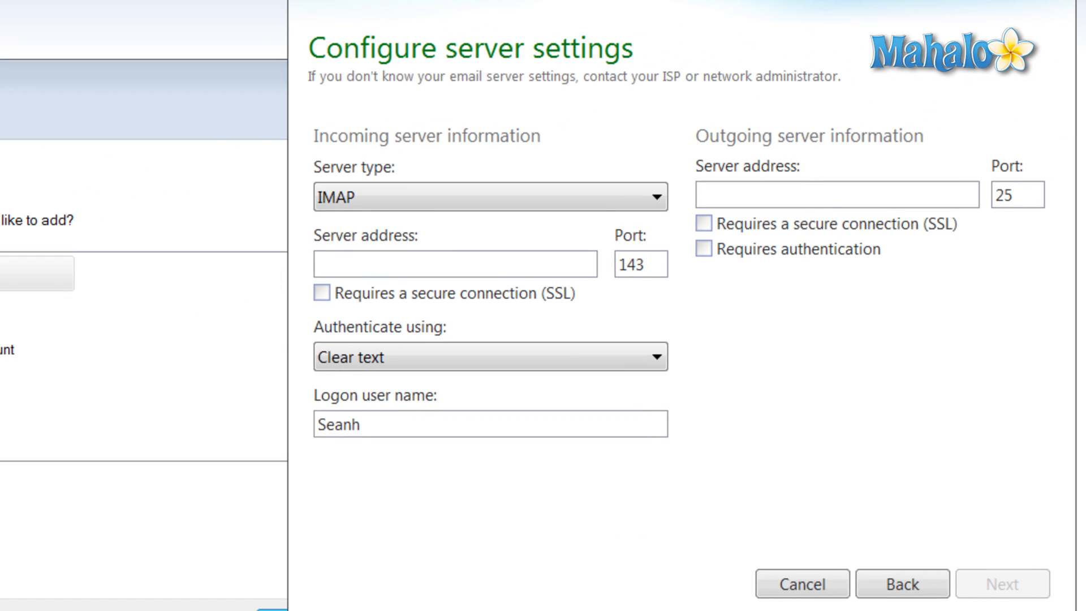
Enter imap.gmail.com as the incoming server and submit the server settings
type("imap")
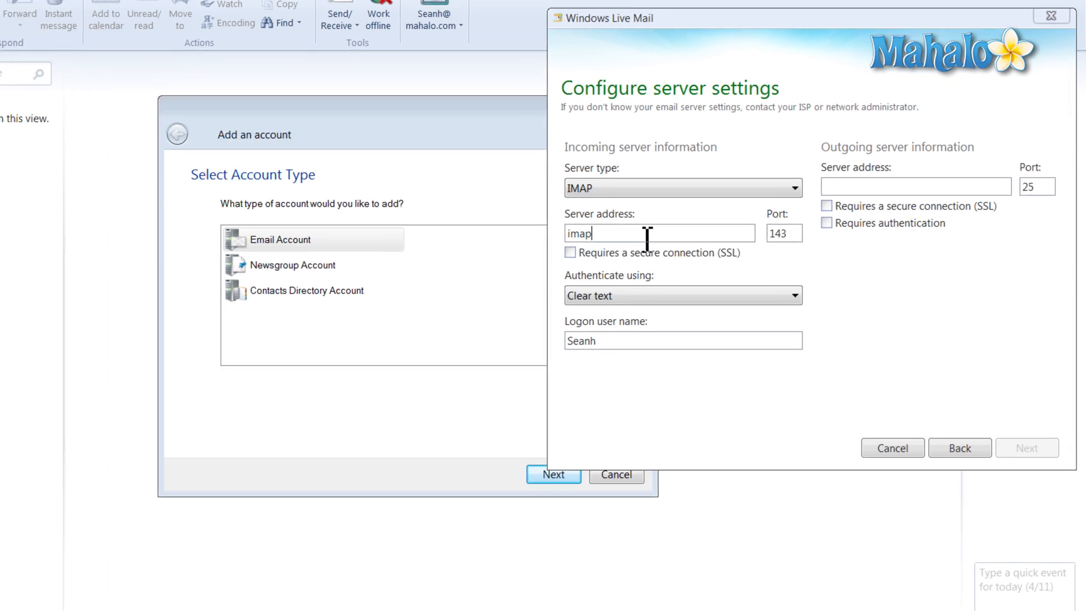
type(".gmail")
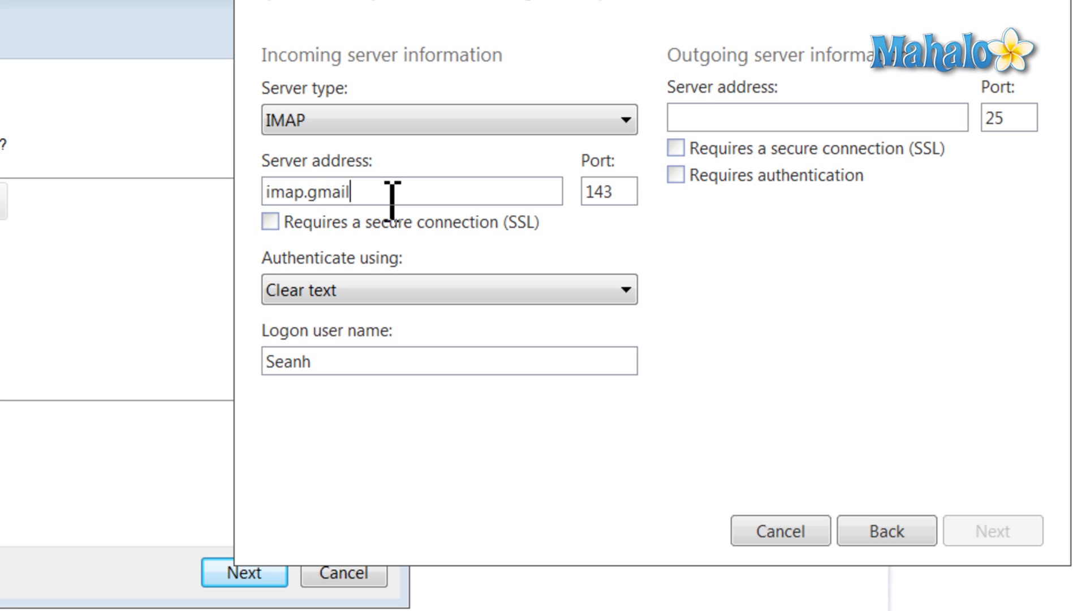
type(".com")
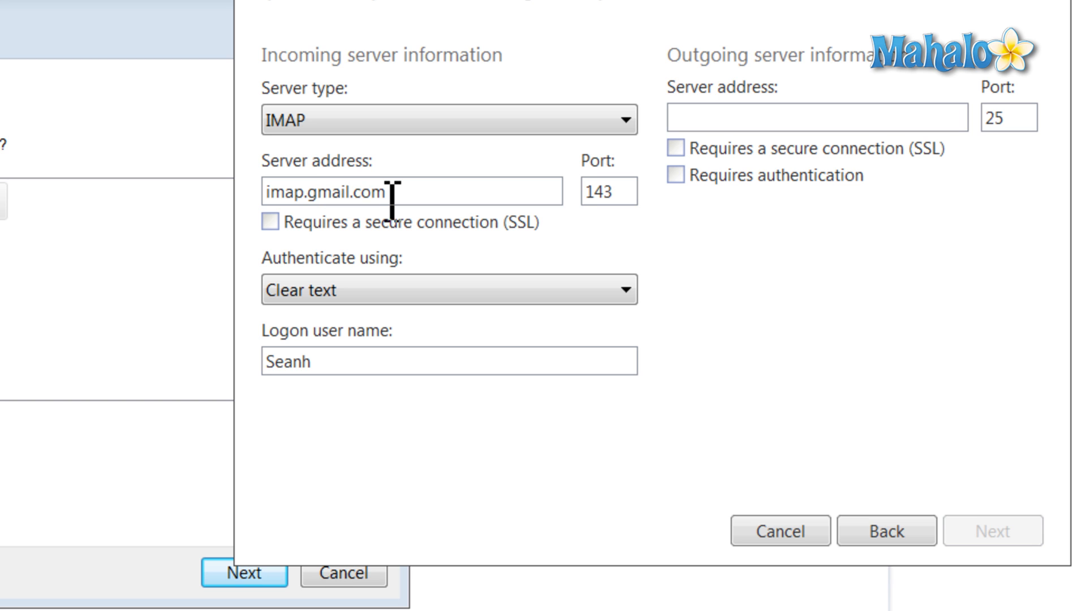
left_click(270, 222)
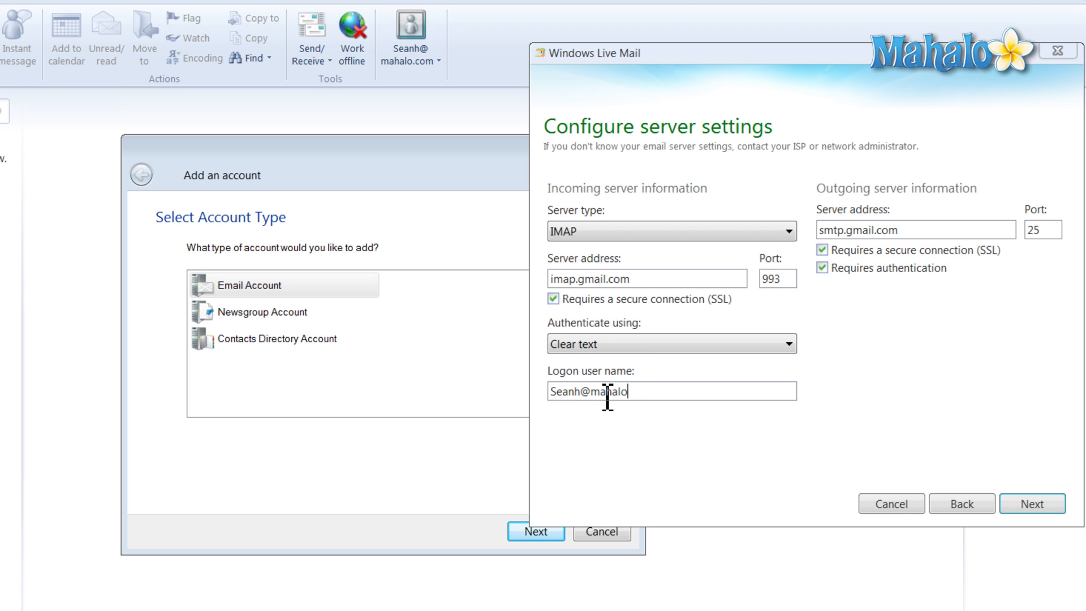
left_click(1031, 503)
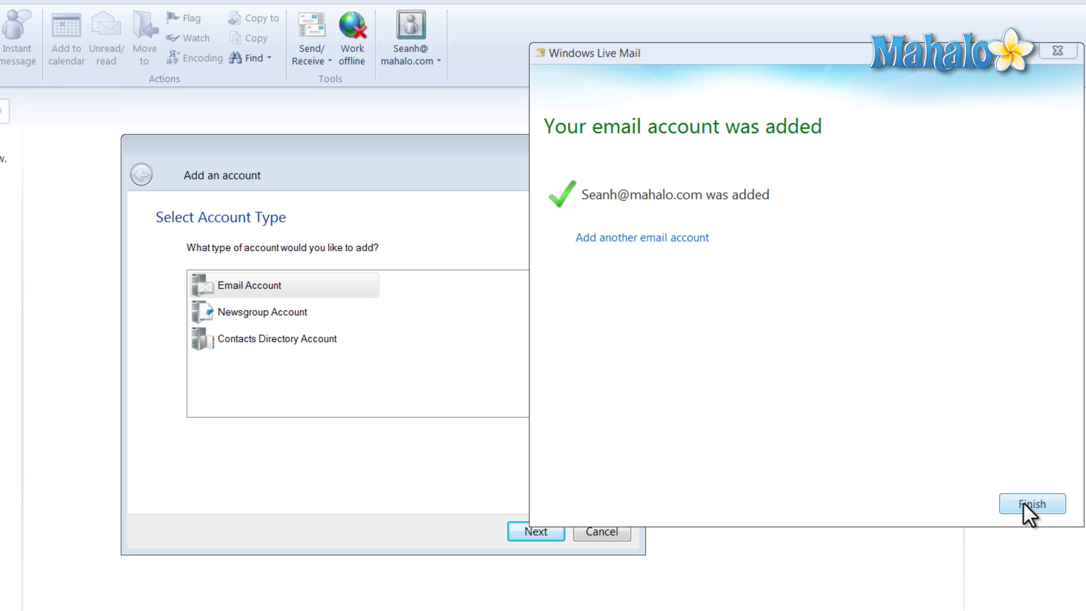
Finish the account wizard and review the Hotmail and Mahalo accounts listed
left_click(1031, 504)
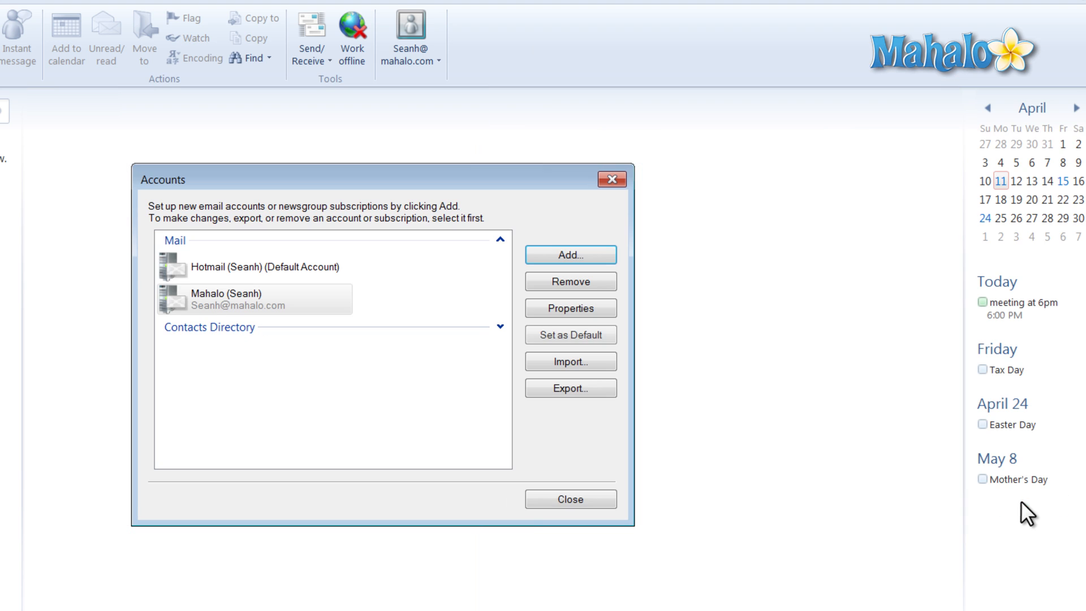
left_click(570, 498)
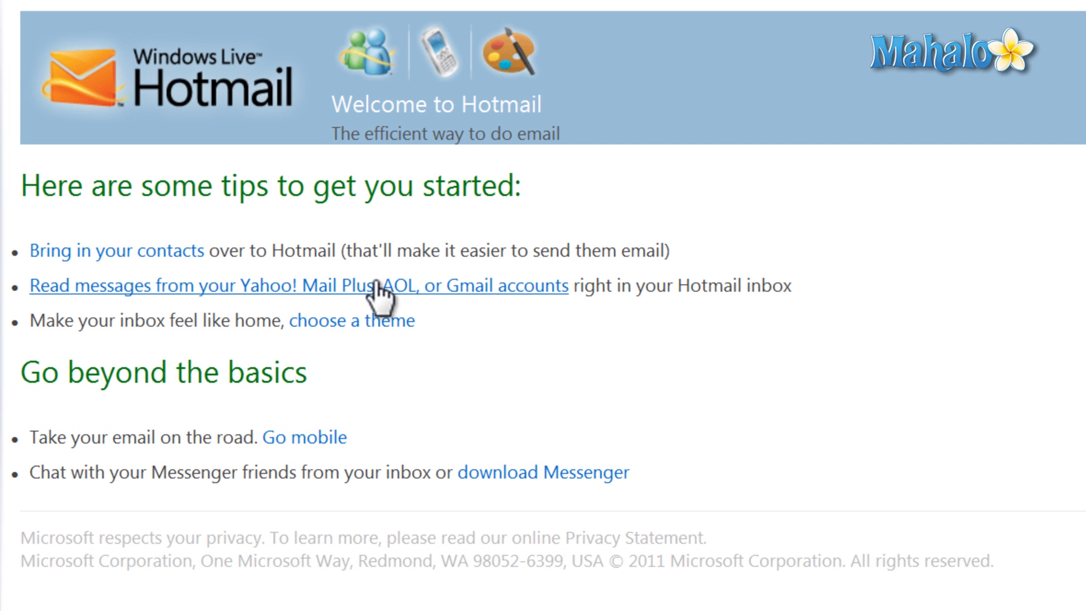
mouse_move(270, 298)
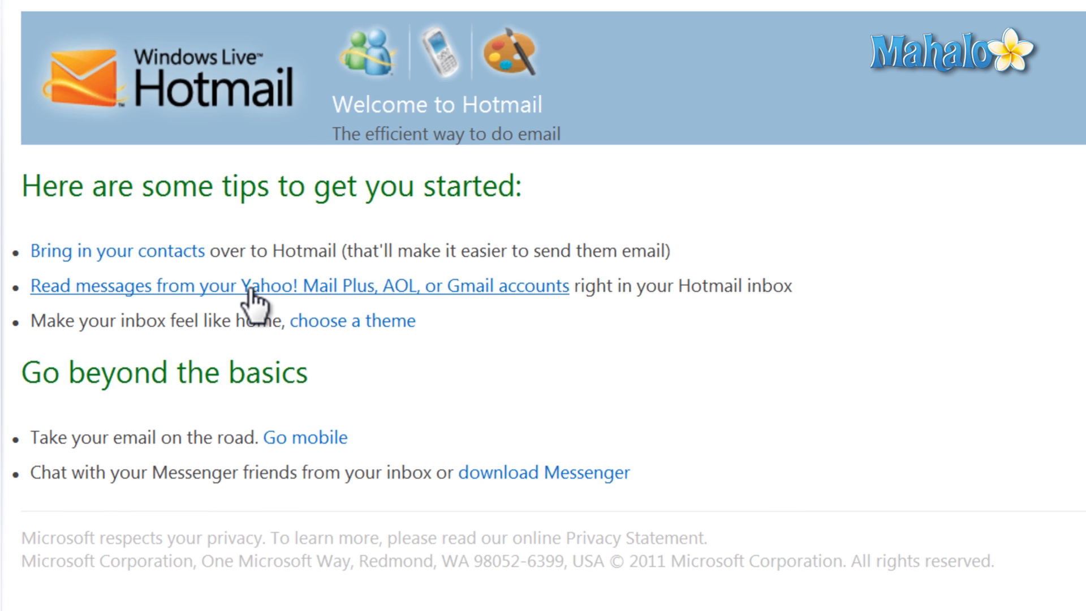
Open Hotmail's settings for reading mail from other accounts and choose 'Add an email account'
left_click(299, 286)
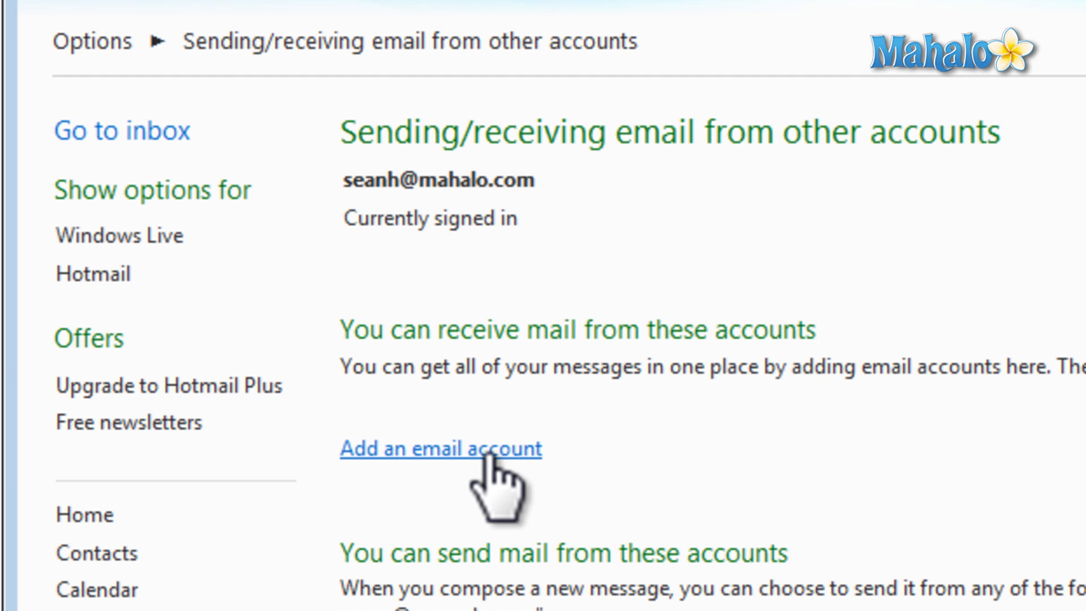
left_click(441, 448)
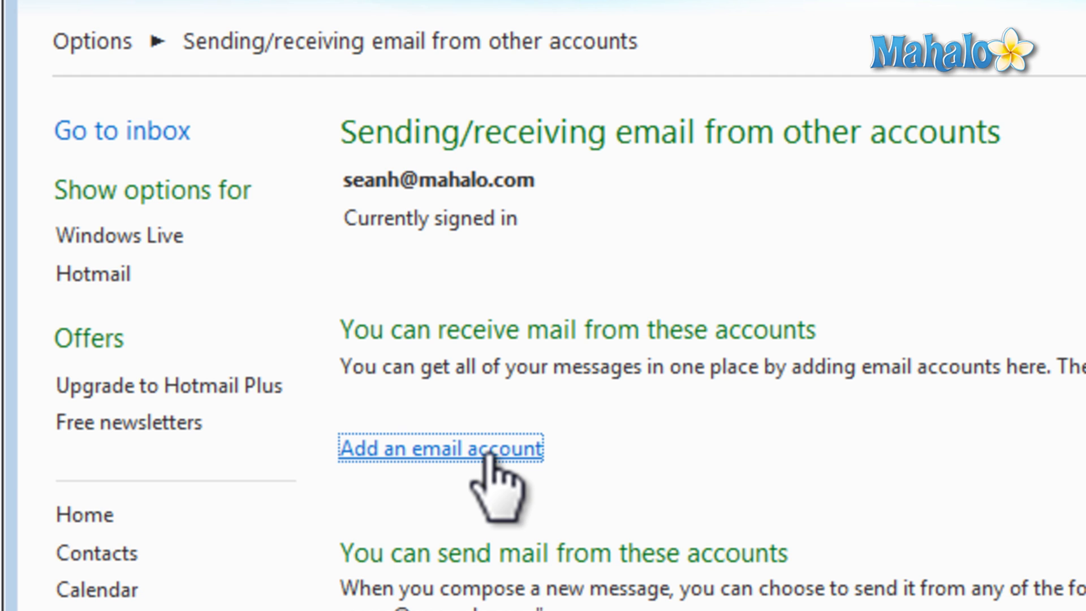
left_click(440, 448)
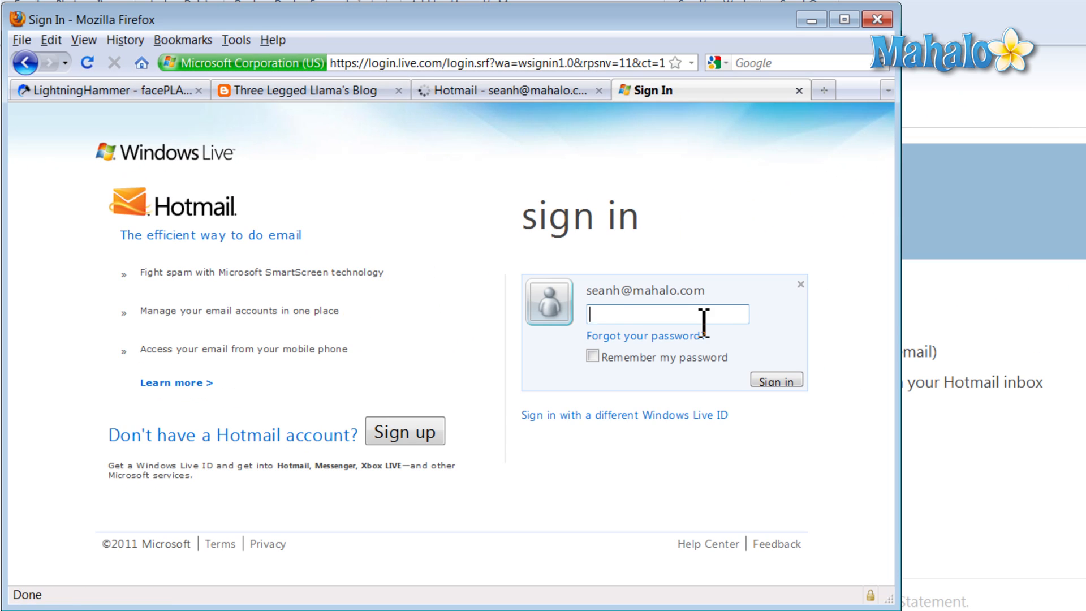